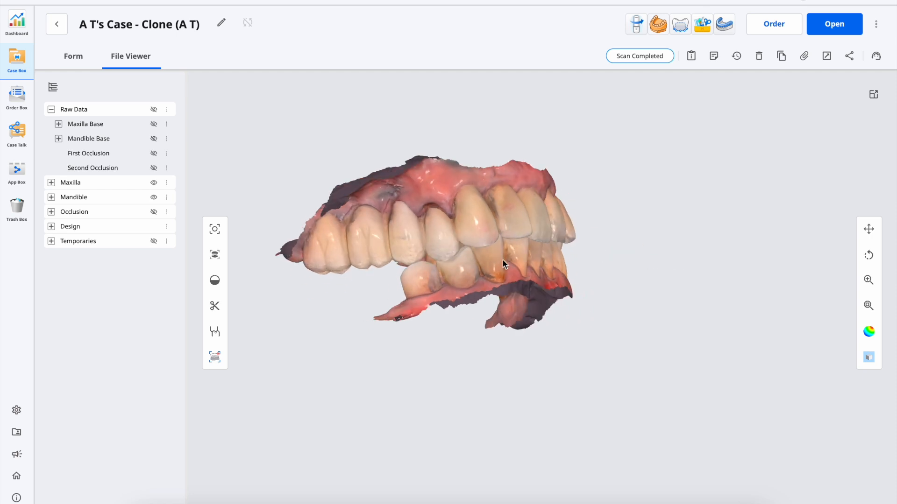
mouse_move(306, 262)
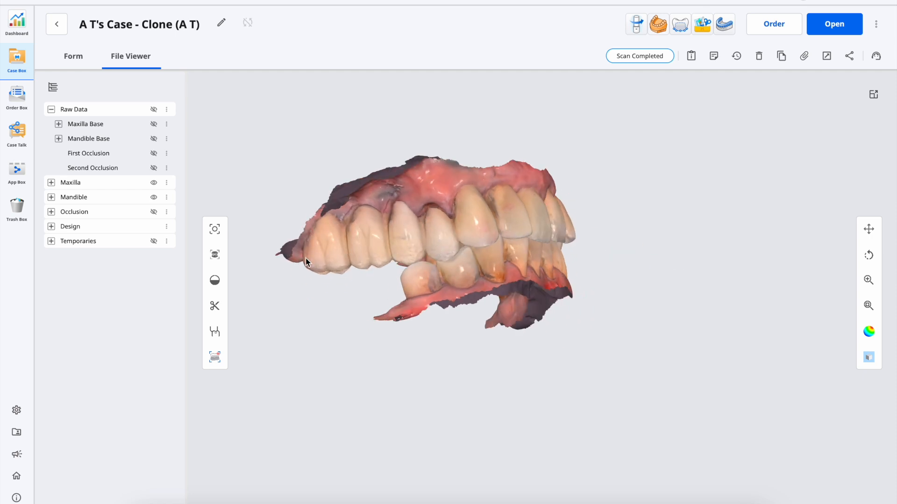
mouse_move(573, 247)
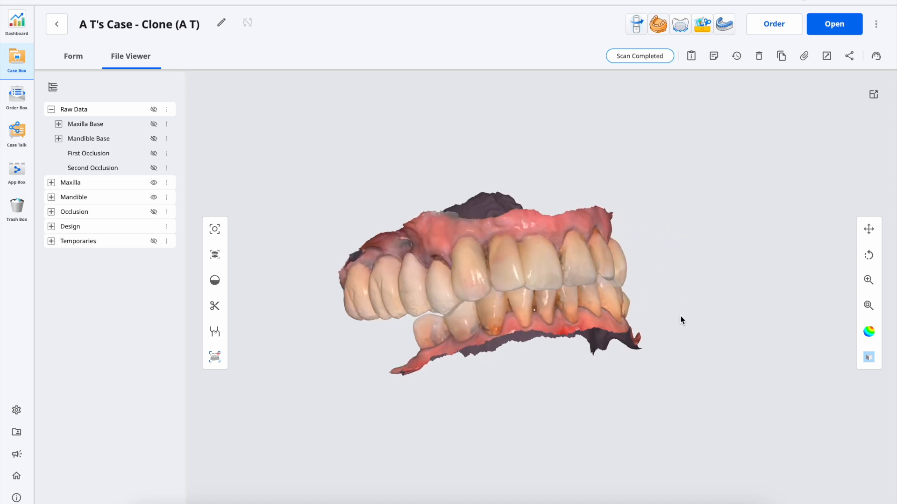
mouse_move(437, 292)
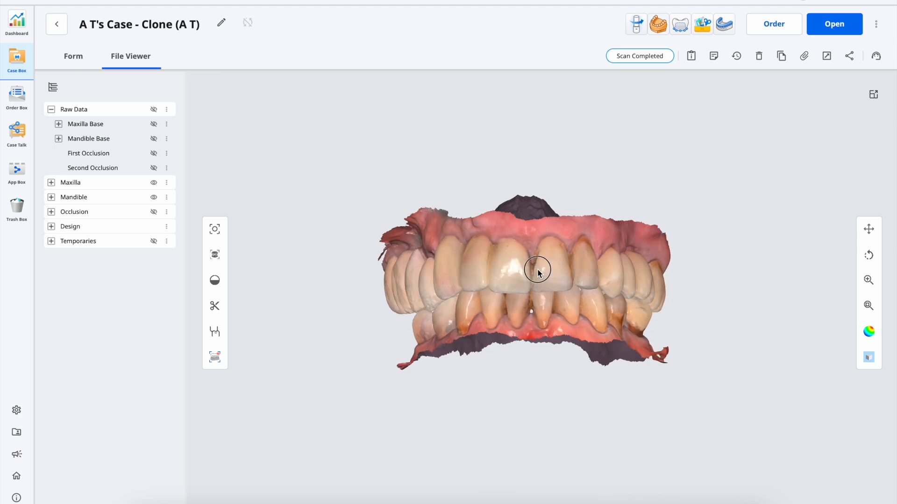
mouse_move(540, 264)
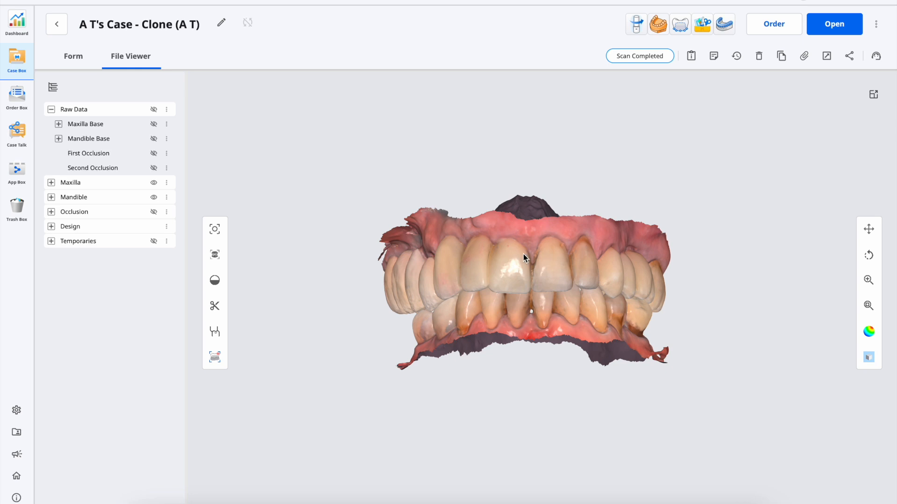
mouse_move(543, 268)
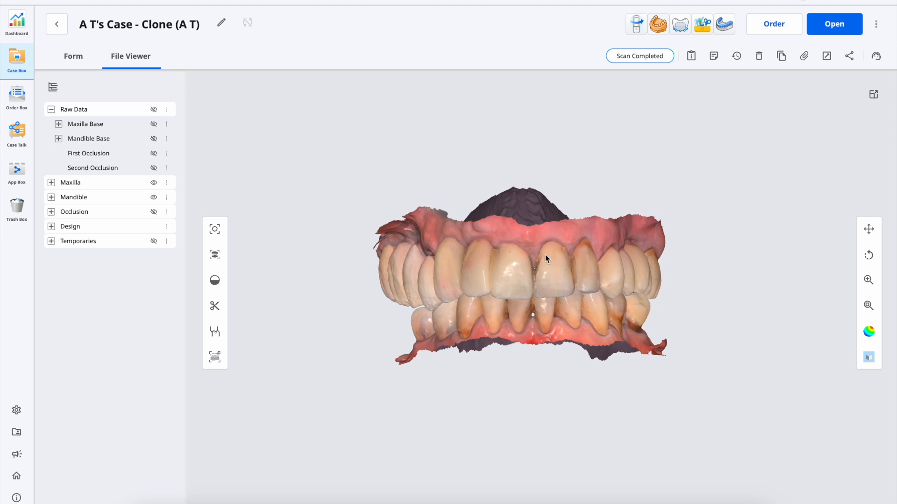
mouse_move(703, 24)
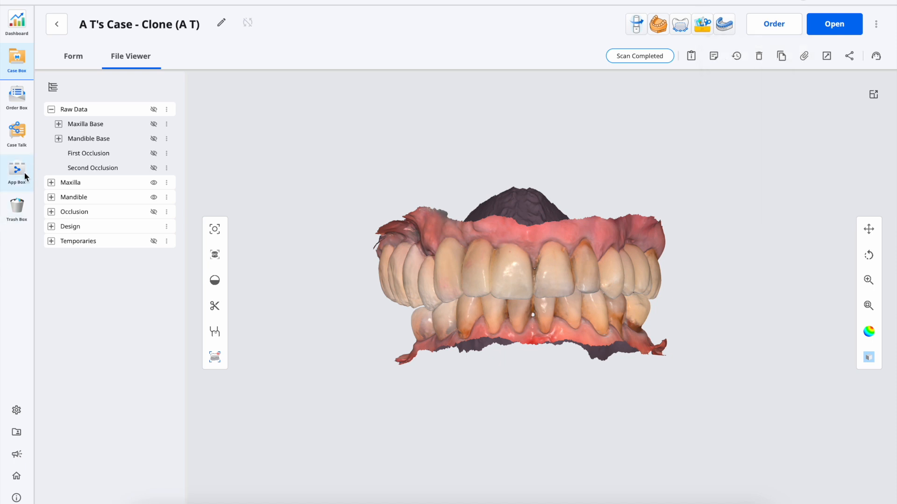
mouse_move(23, 151)
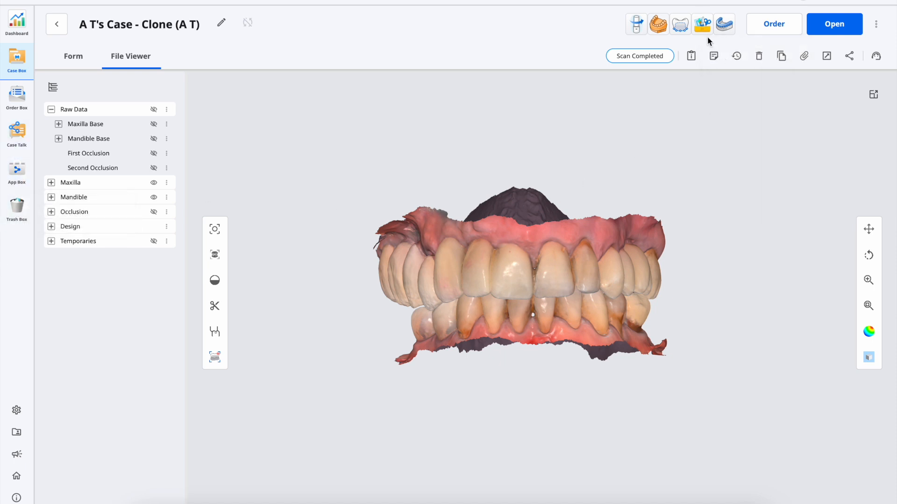
mouse_move(702, 23)
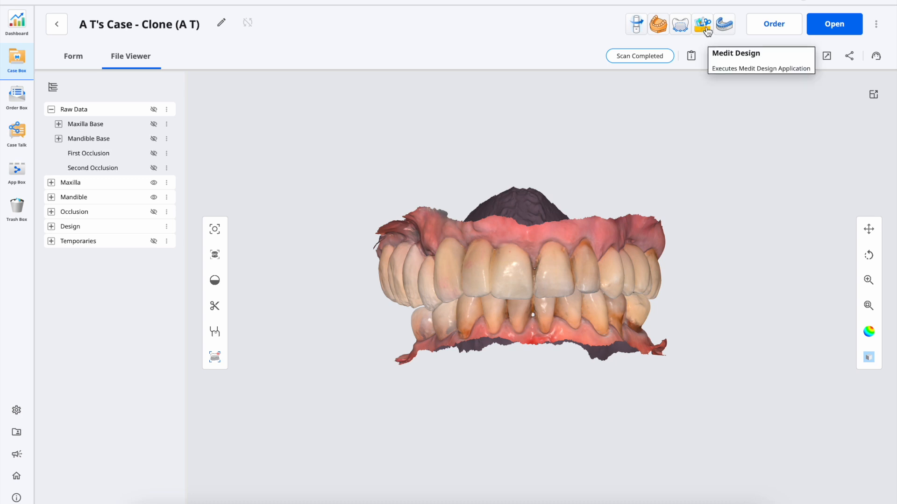
mouse_move(700, 41)
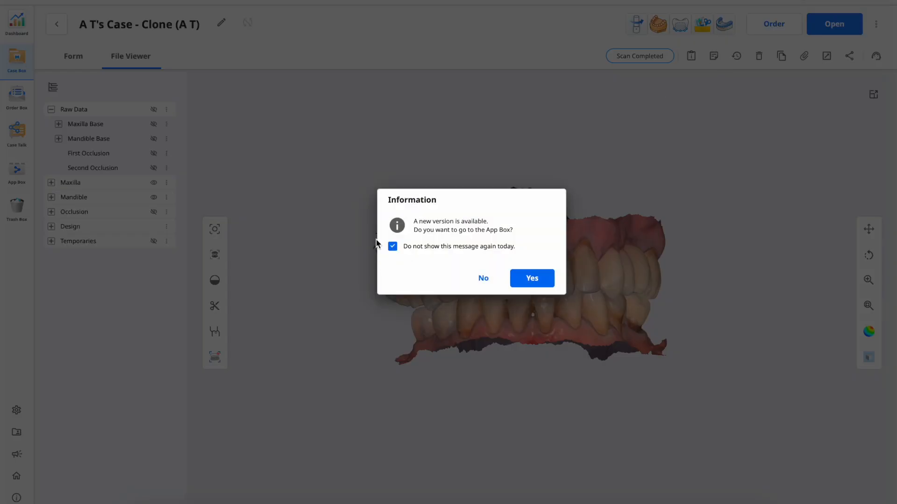
mouse_move(468, 227)
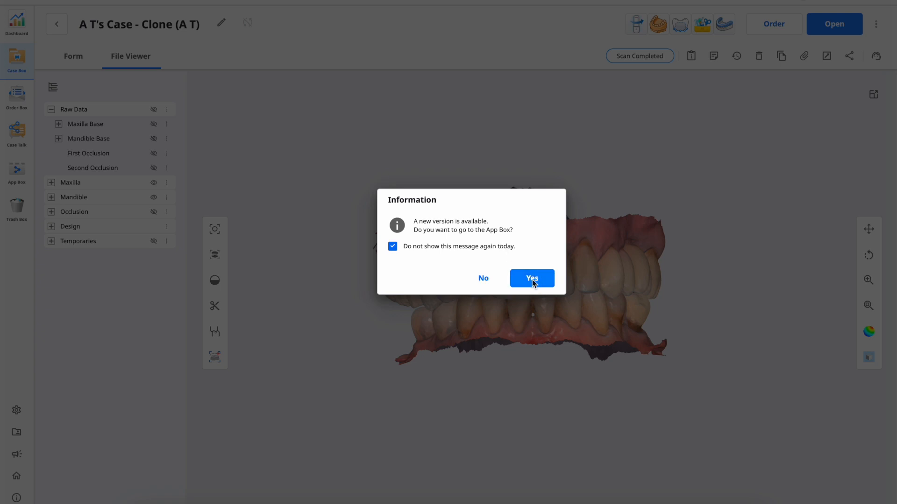
mouse_move(482, 278)
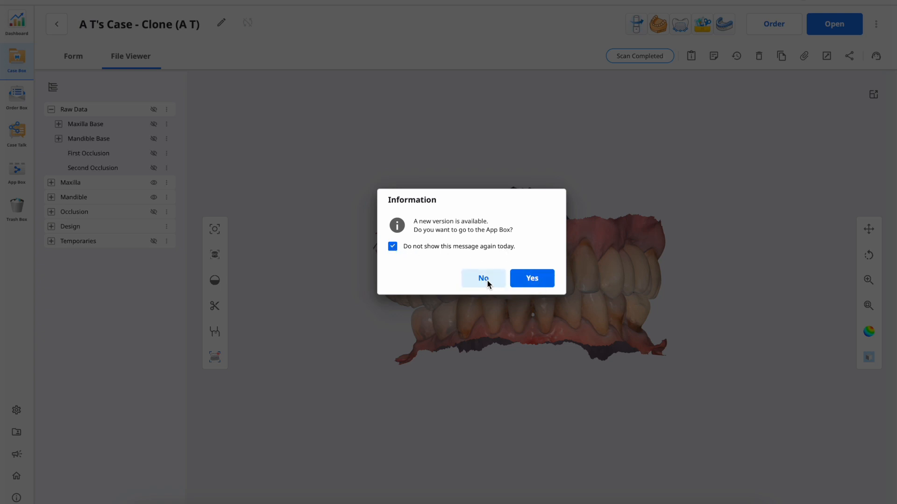
Decline the App Box update prompt so Medit Design opens for the case.
click(483, 279)
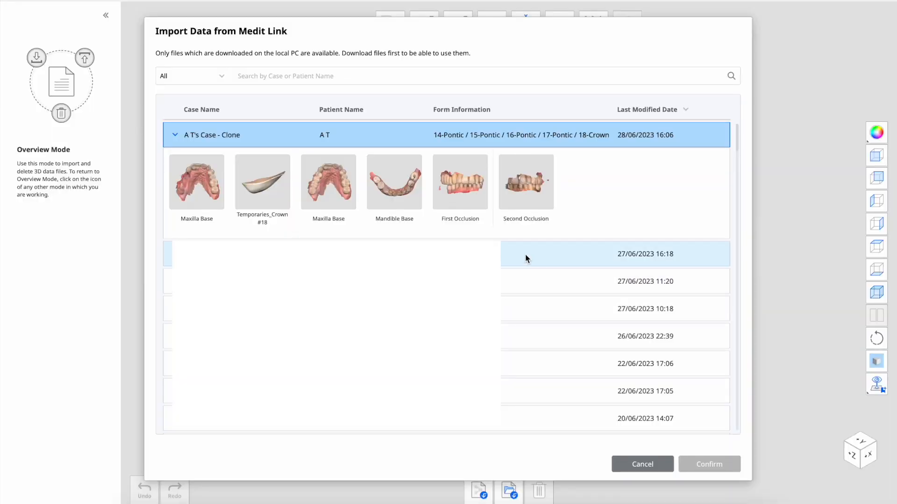
mouse_move(298, 108)
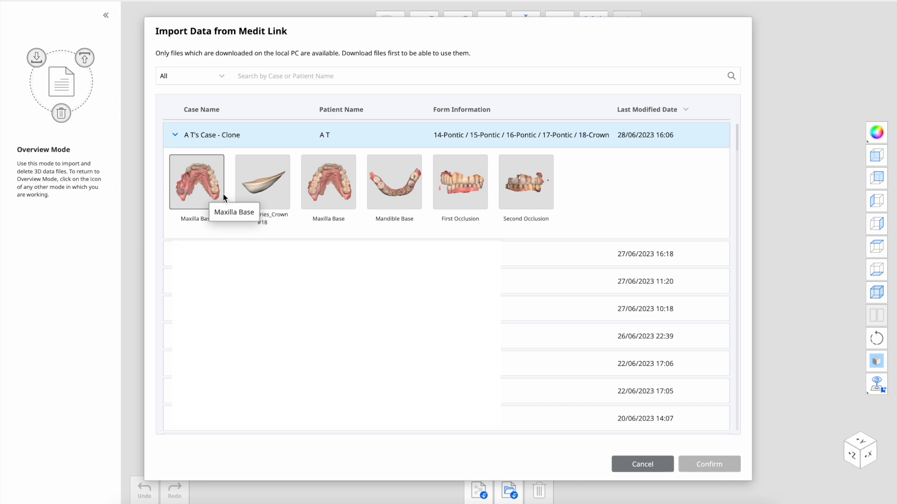
mouse_move(341, 186)
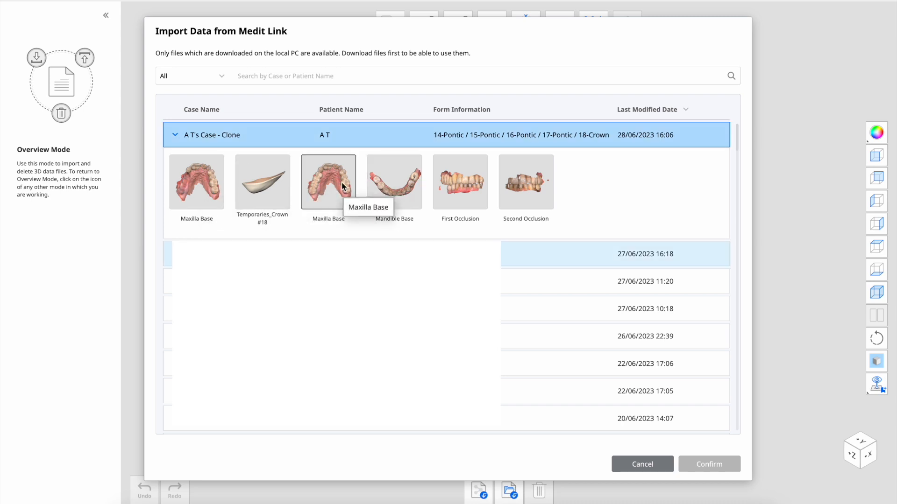
Import the second Maxilla Base scan from the cloned case.
click(328, 182)
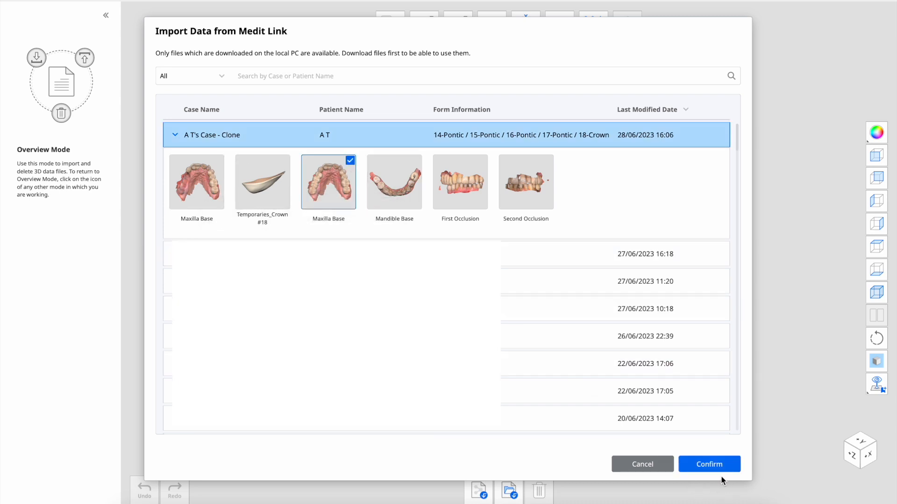
click(709, 464)
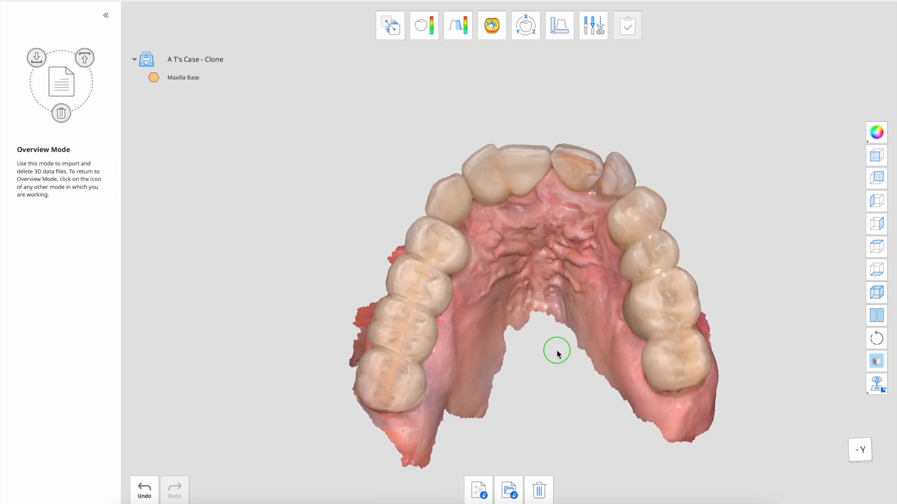
mouse_move(490, 260)
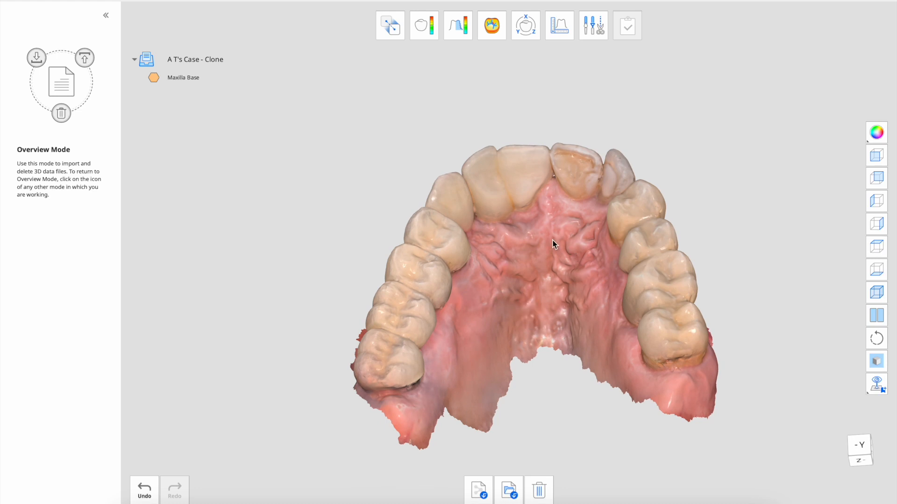
mouse_move(499, 309)
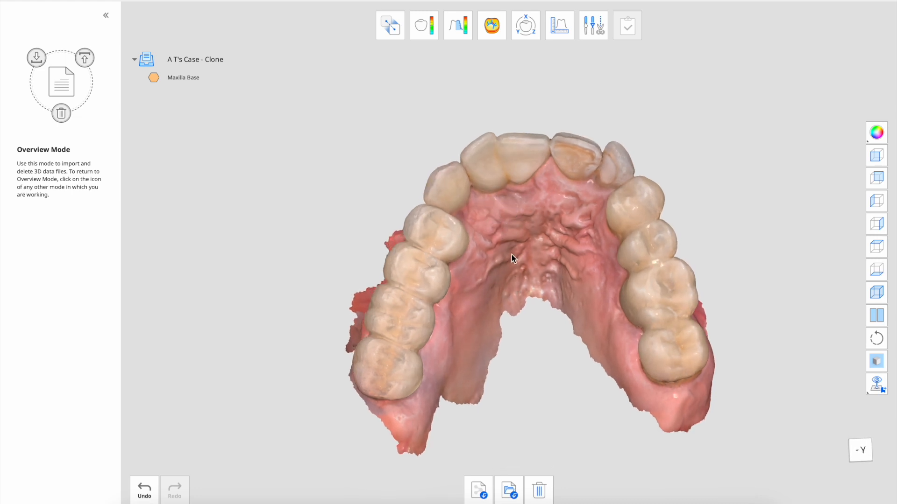
mouse_move(523, 222)
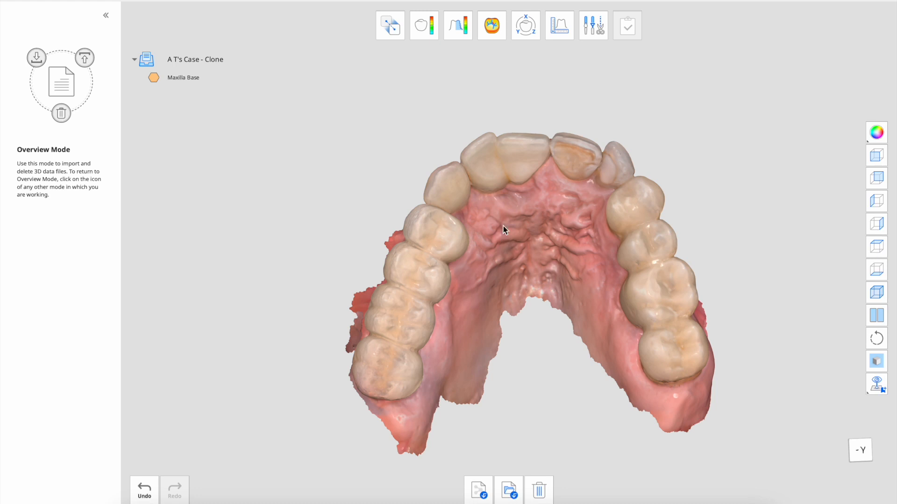
mouse_move(528, 272)
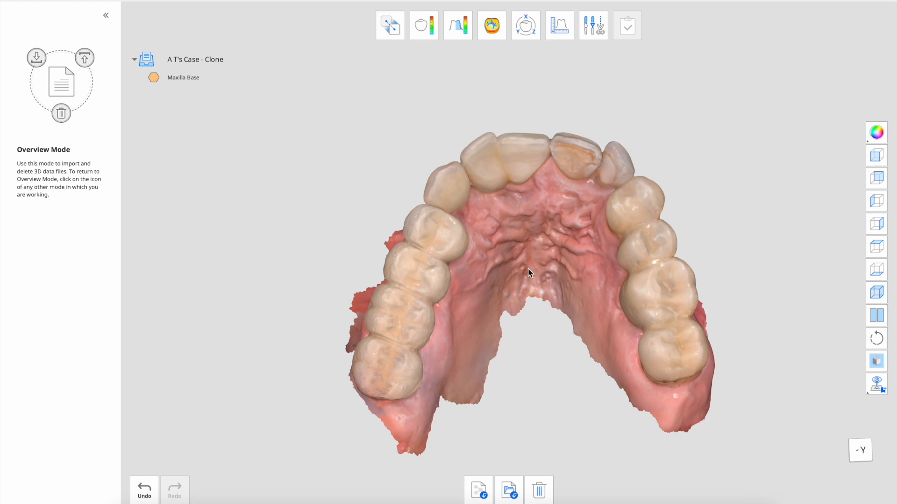
mouse_move(526, 269)
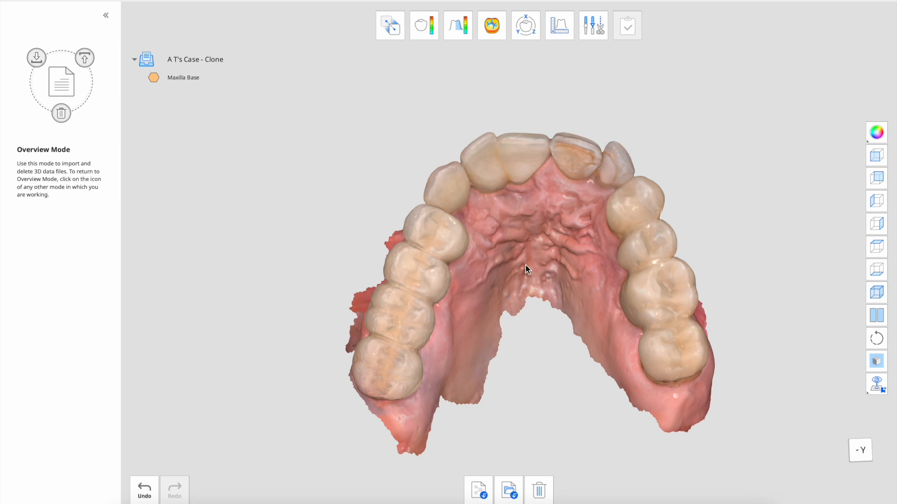
mouse_move(533, 258)
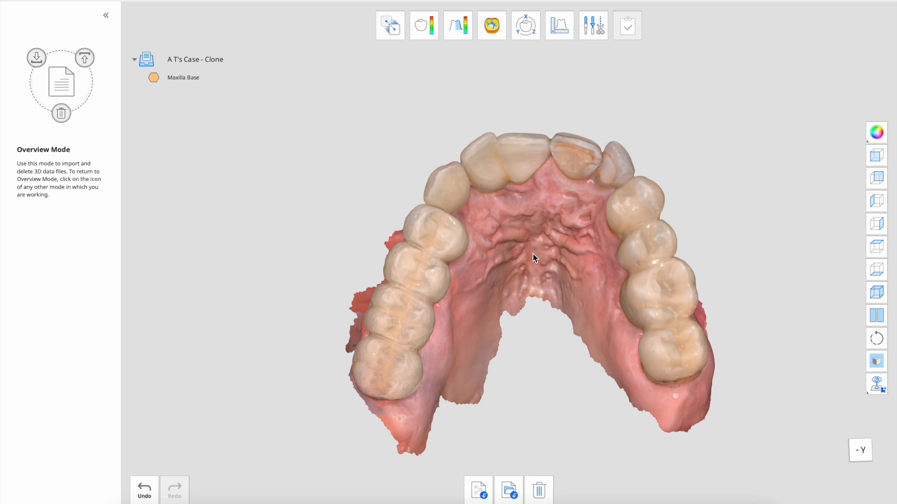
mouse_move(563, 56)
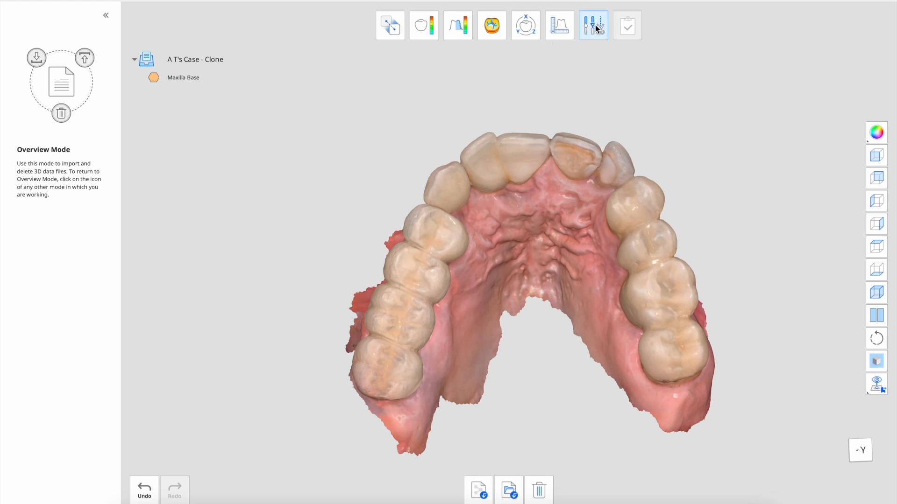
mouse_move(592, 25)
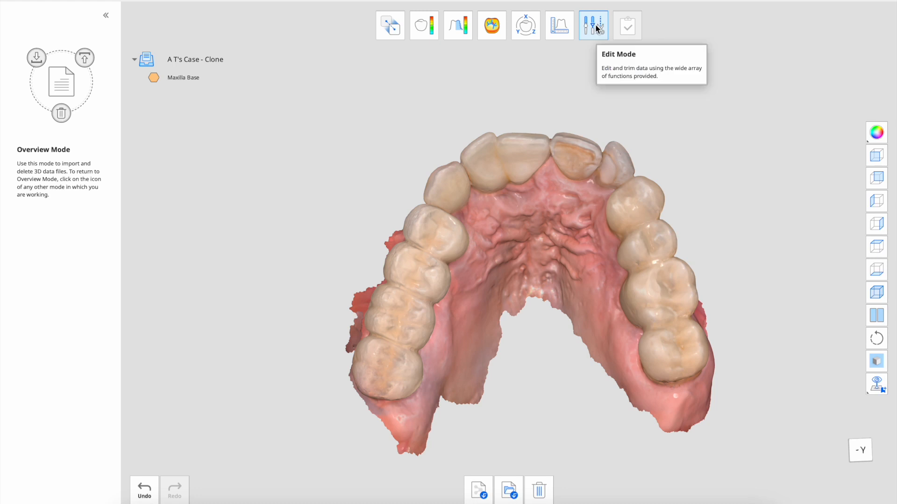
Enter Edit Mode and activate brush-style selection in the Trimming Tool.
click(593, 25)
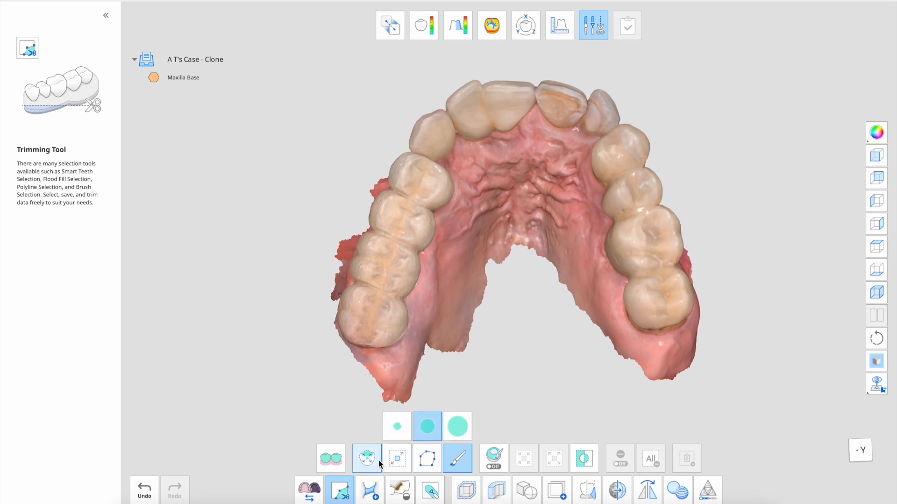
mouse_move(366, 458)
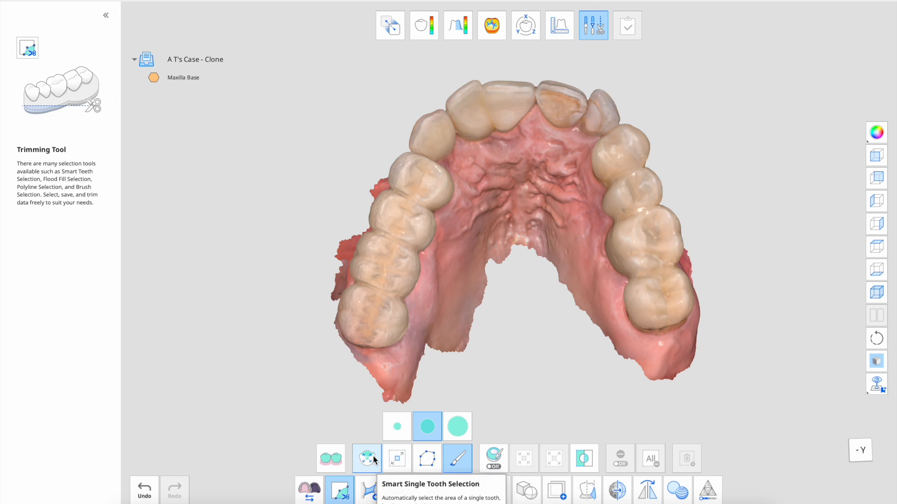
click(456, 458)
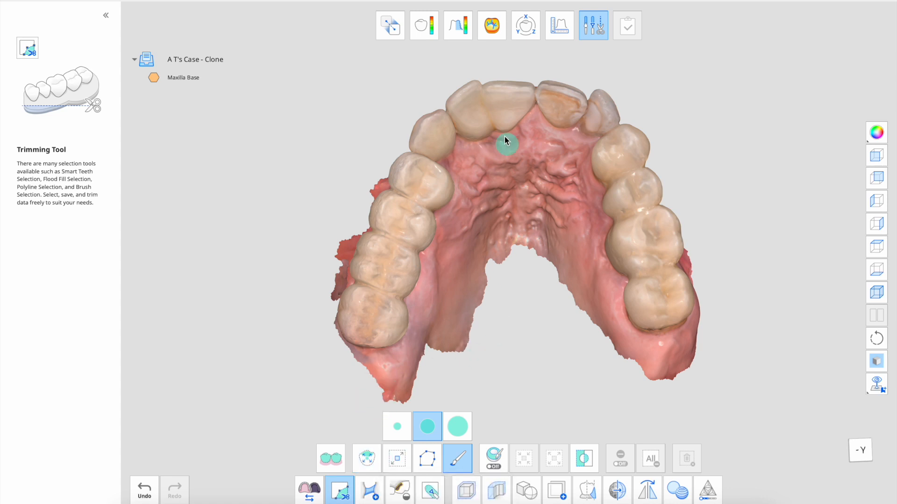
mouse_move(403, 321)
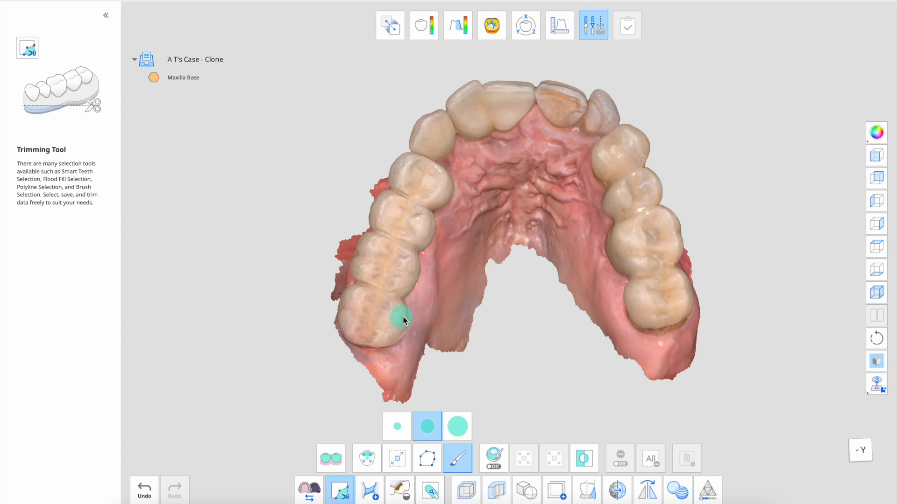